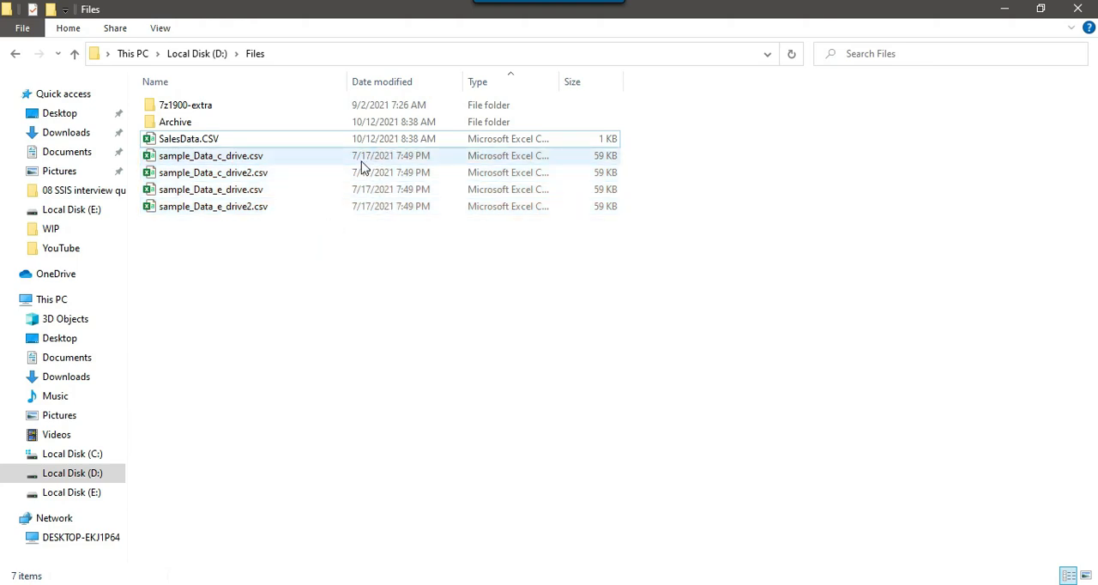
mouse_move(370, 165)
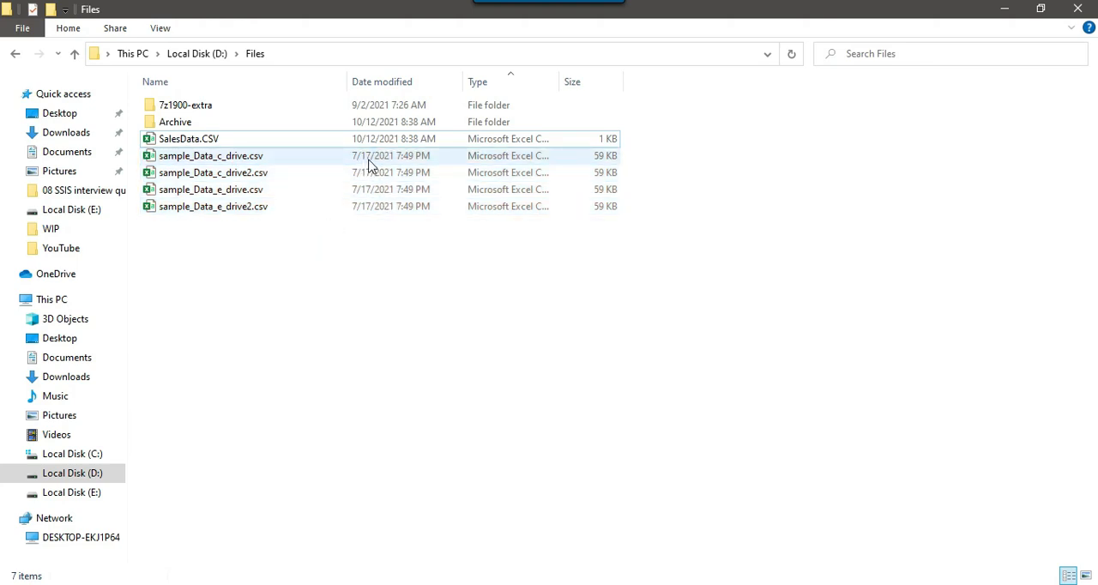
Step: Drag a new Script Task onto the package's Control Flow
left_click(188, 139)
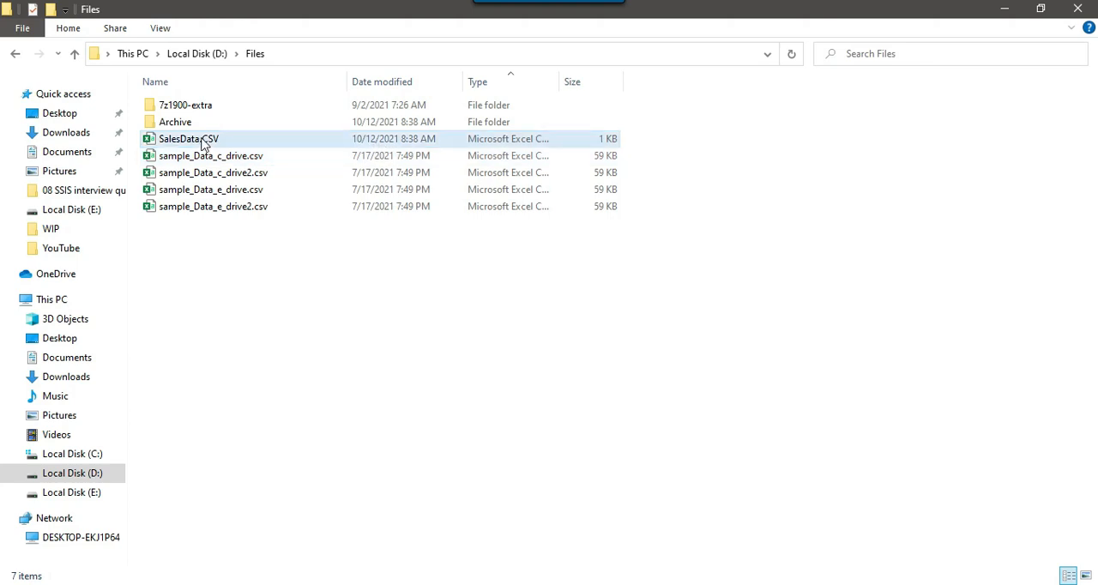
left_click(188, 138)
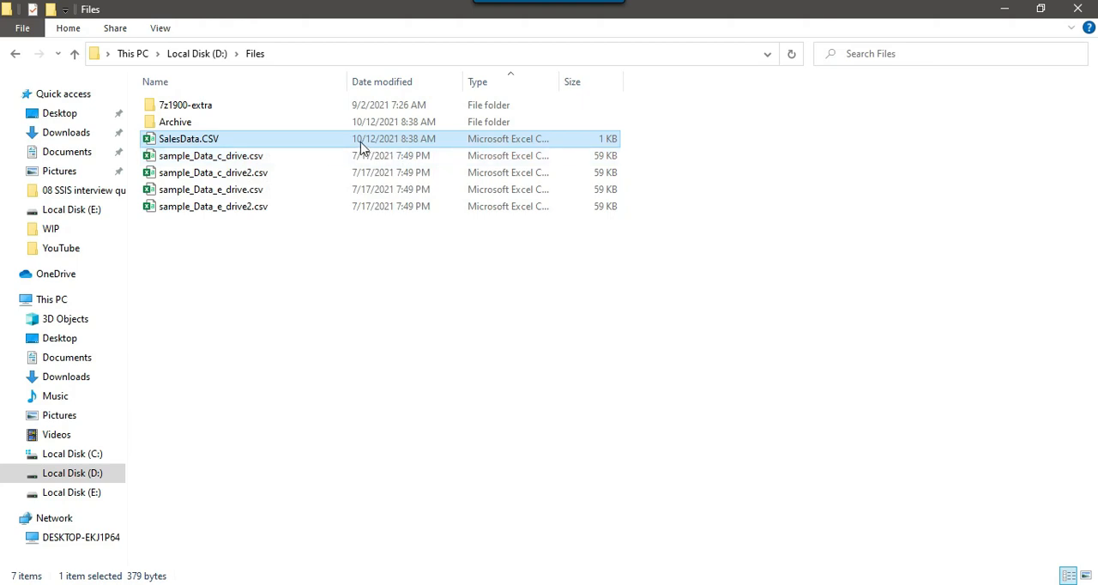
mouse_move(380, 144)
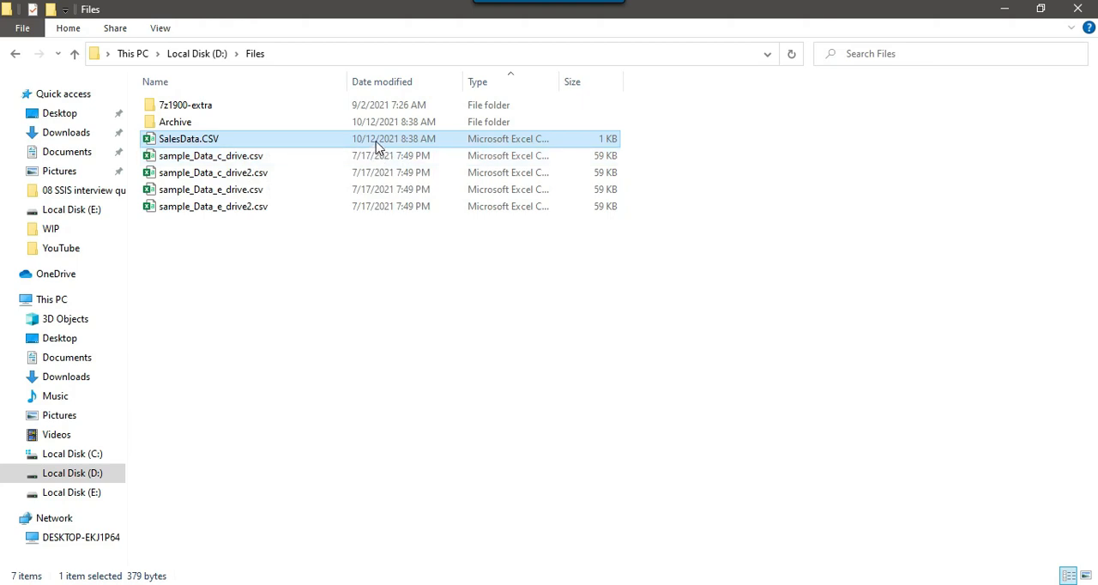
left_click_drag(240, 155, 240, 223)
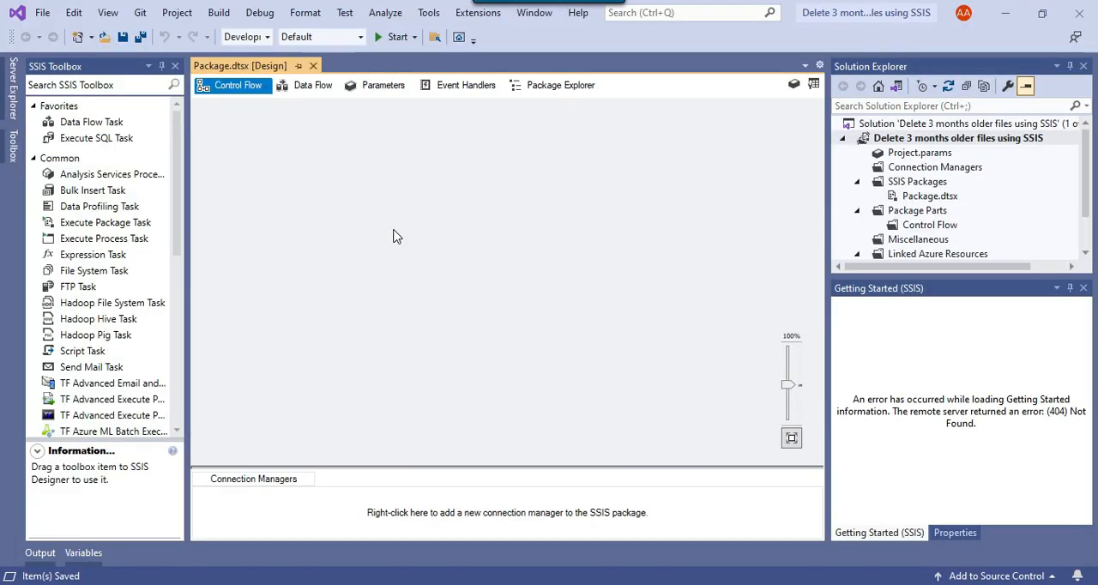
mouse_move(101, 357)
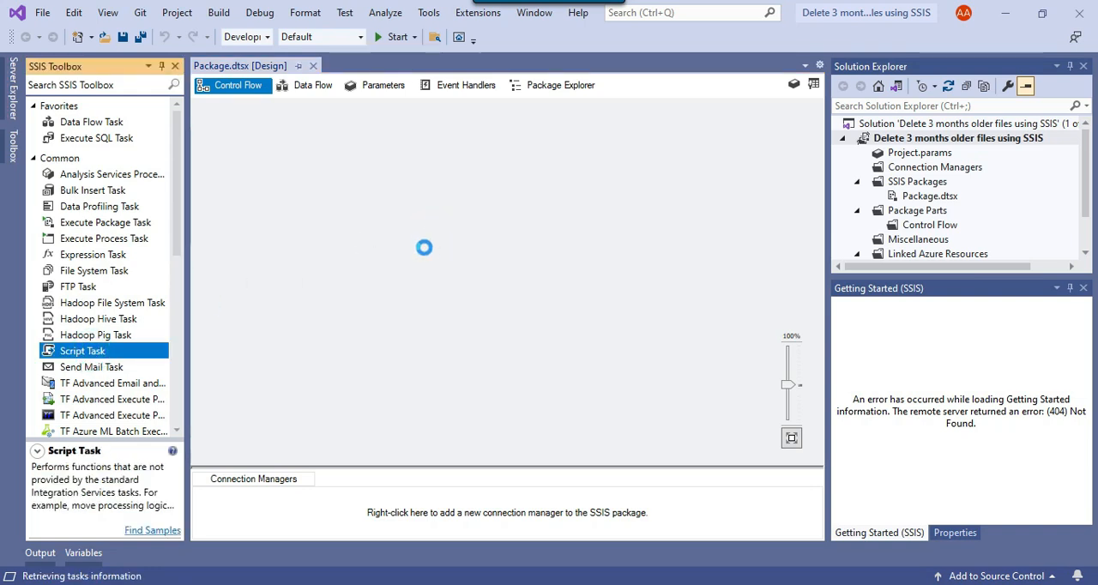
Step: Rename the Script Task to 'Delete older files' and open its Script Task Editor
right_click(478, 231)
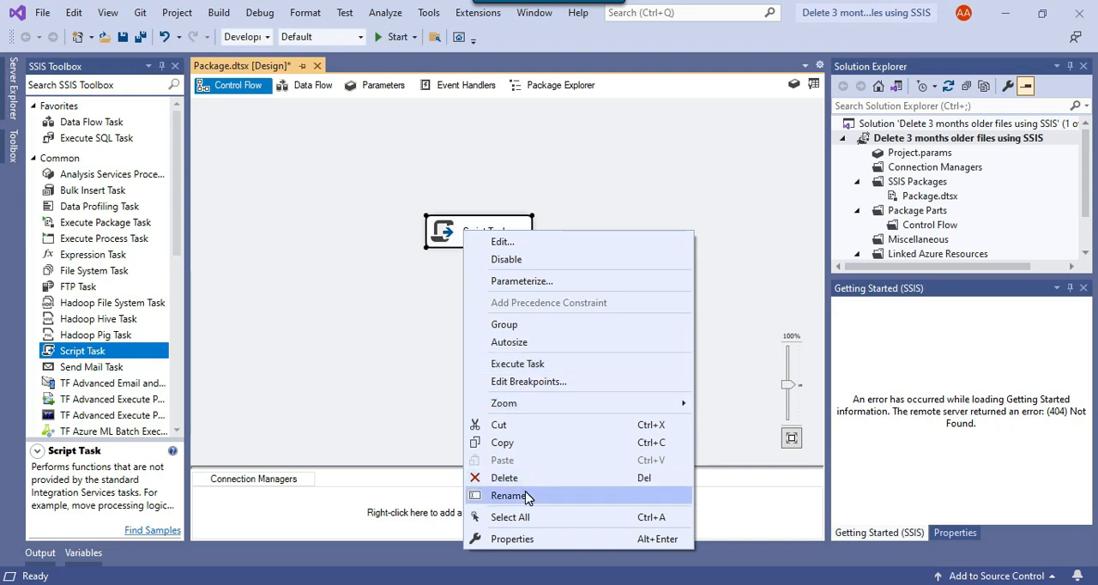
left_click(507, 495)
type("Delete older files")
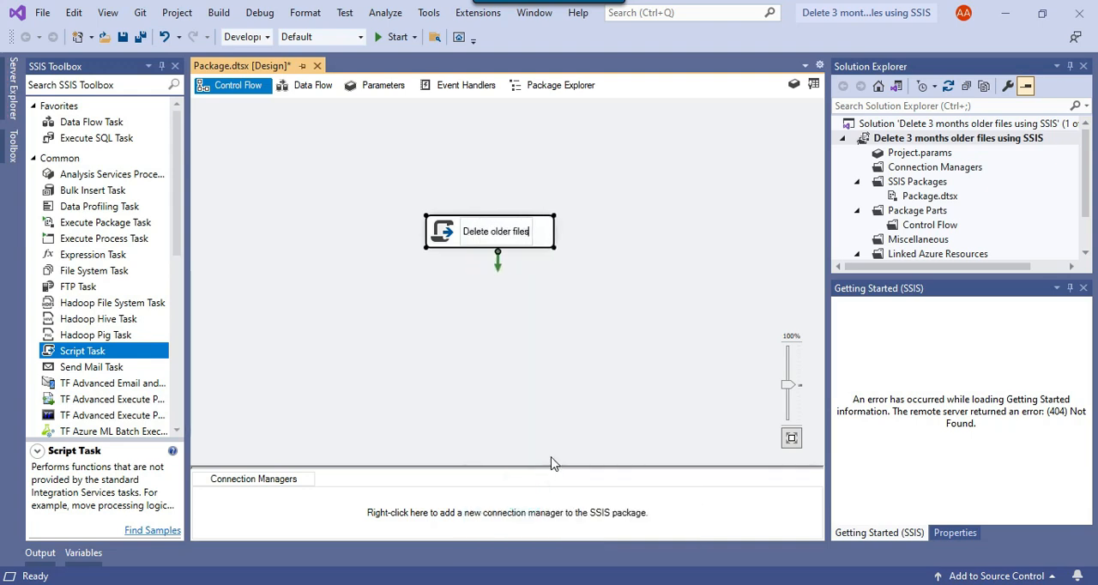
right_click(496, 230)
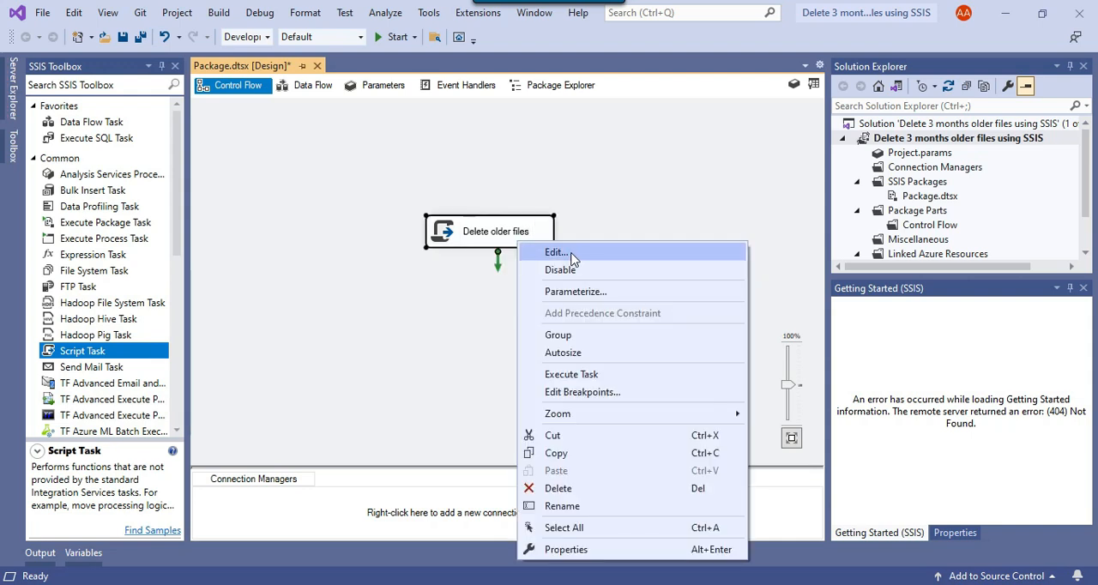
left_click(556, 251)
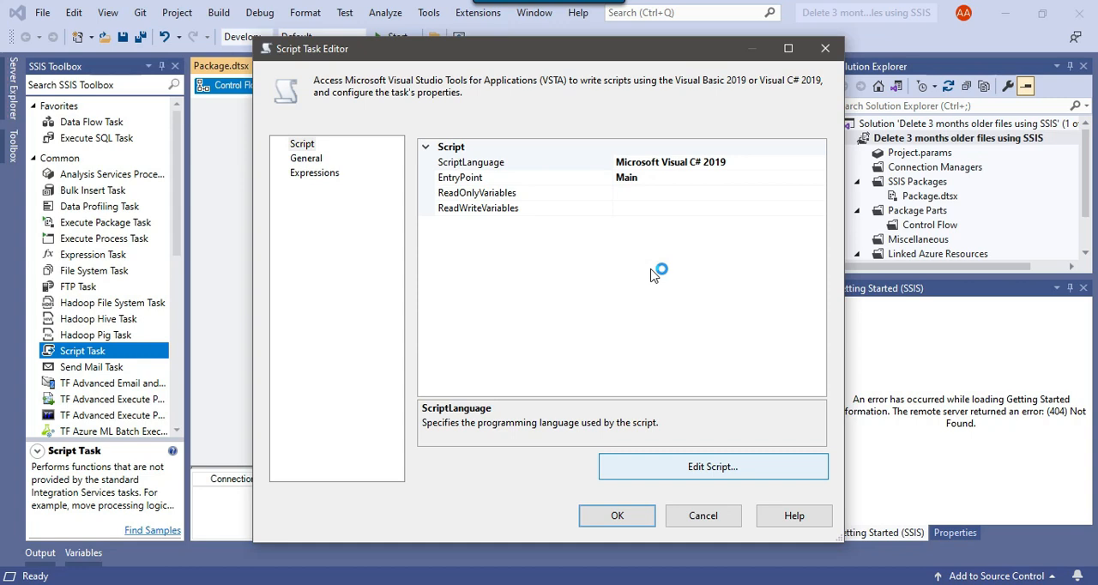
Step: Open ScriptMain.cs and add 'using System.IO' to the expanded Namespaces imports
left_click(713, 466)
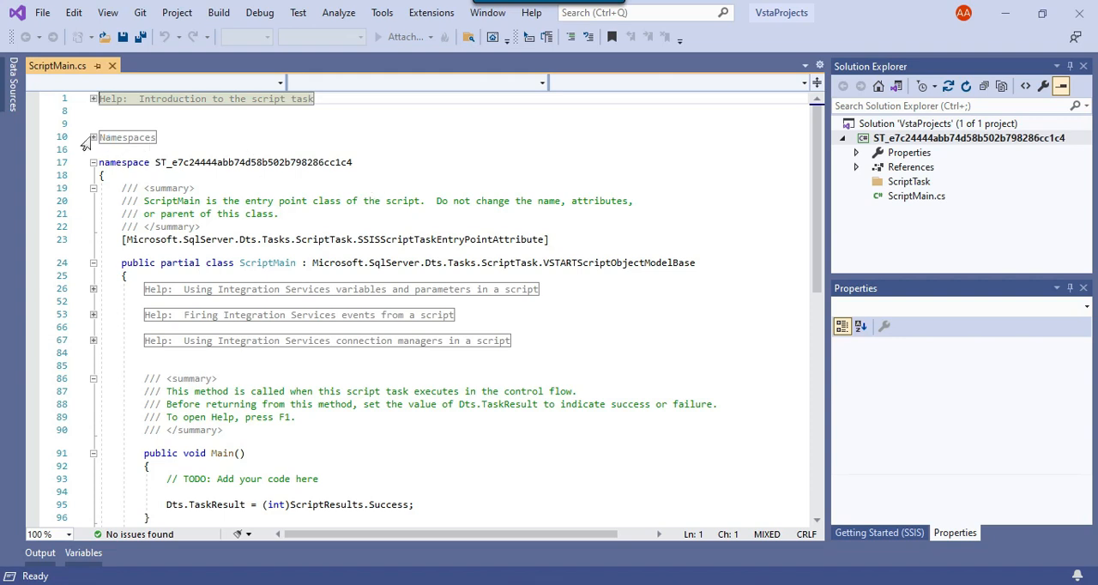
left_click(84, 137)
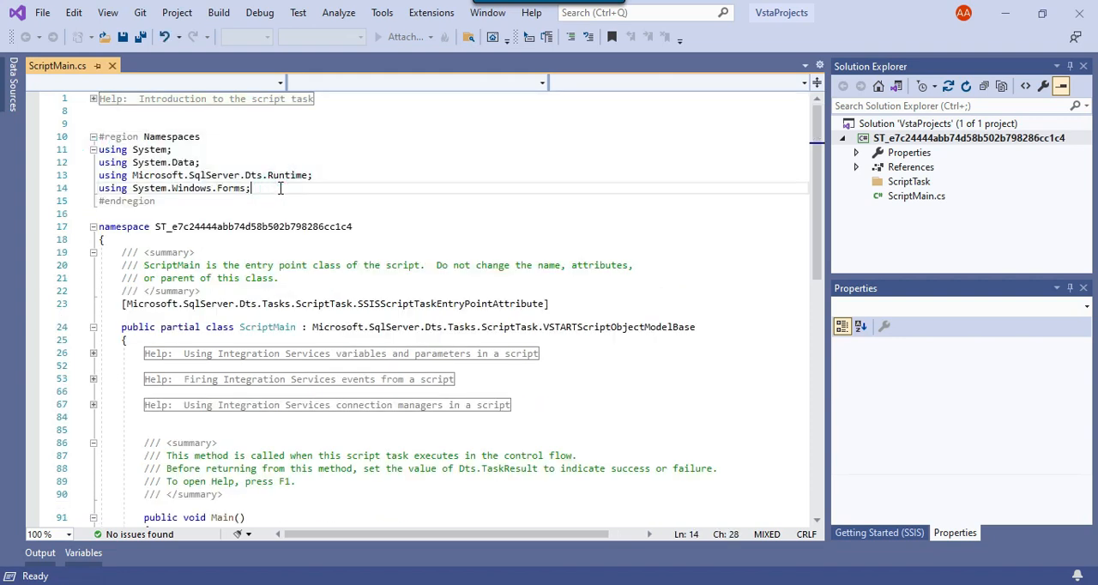
type("usingn")
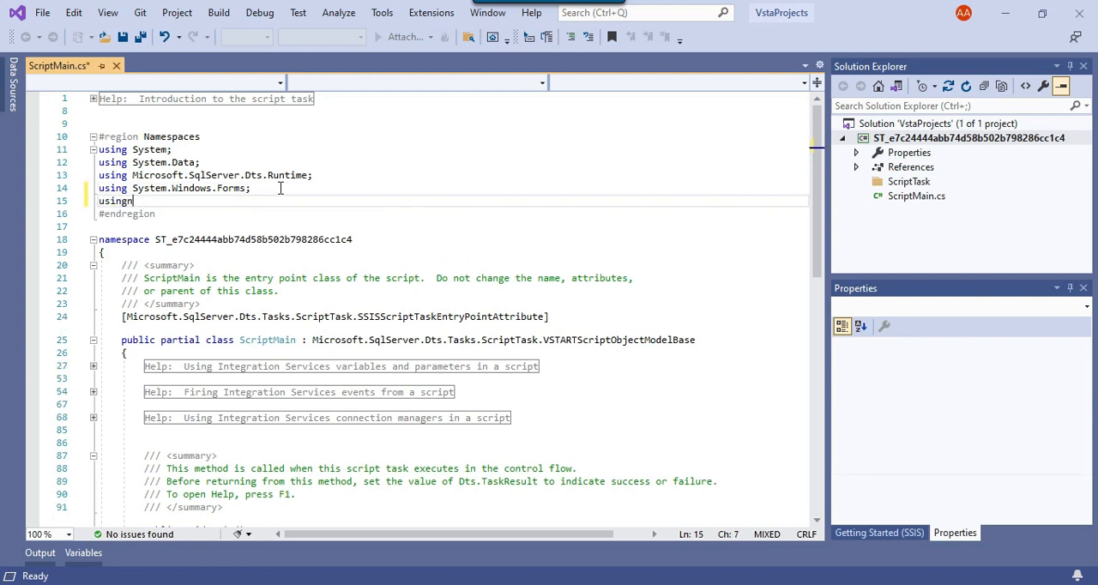
type("s")
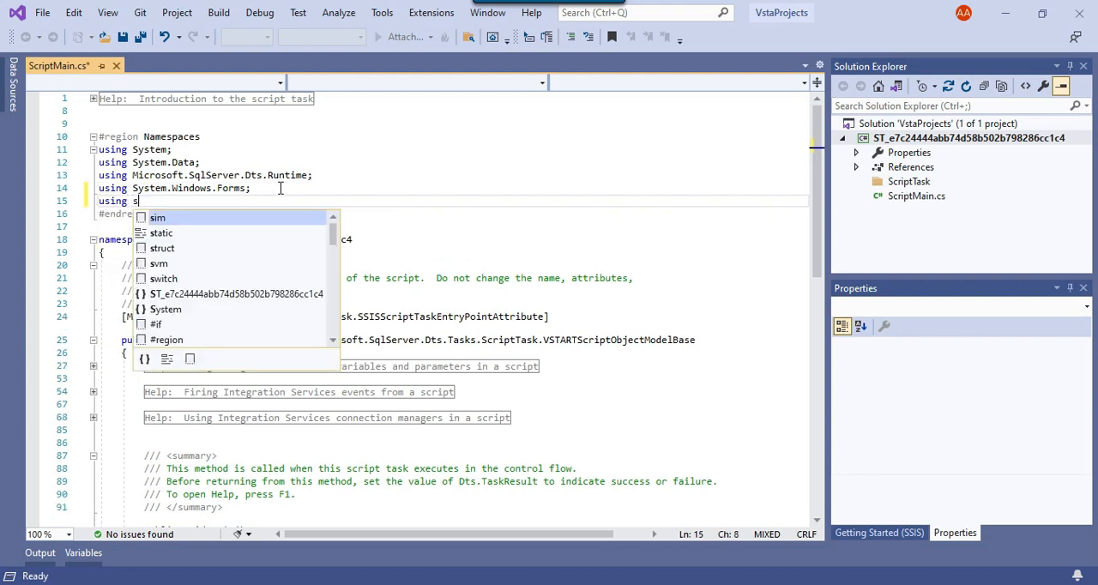
type("ystem.IO")
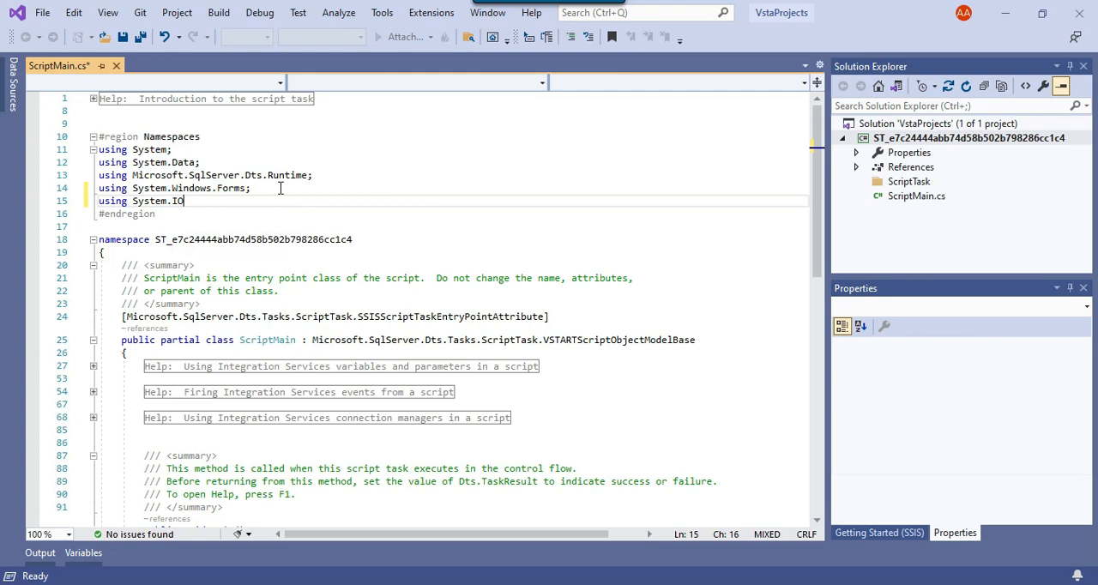
scroll("down", 3)
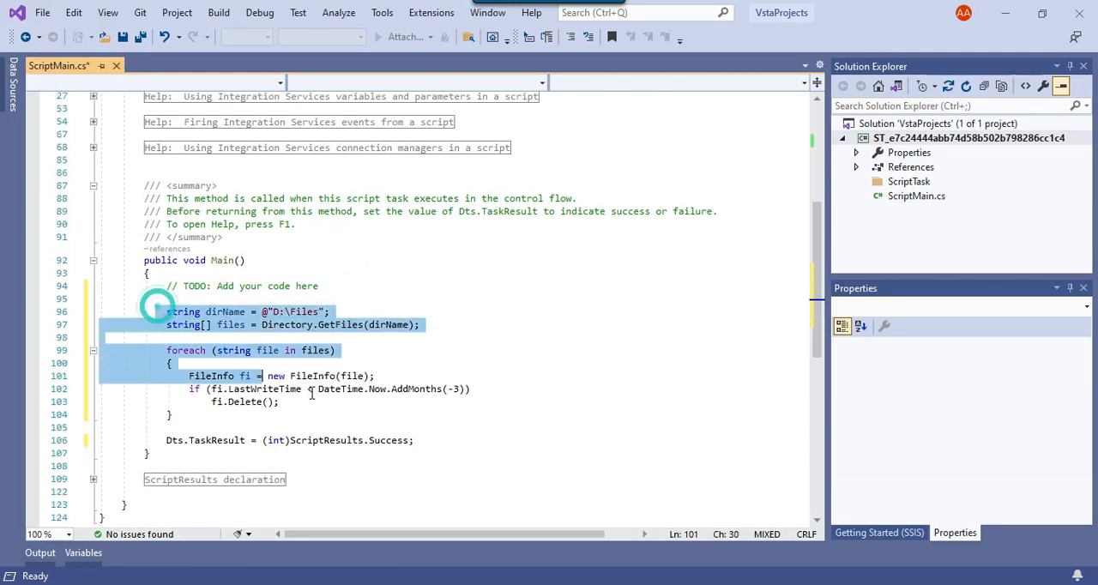
Step: Review the pasted foreach deletion loop and its AddMonths(-3) age condition in Main
left_click(349, 415)
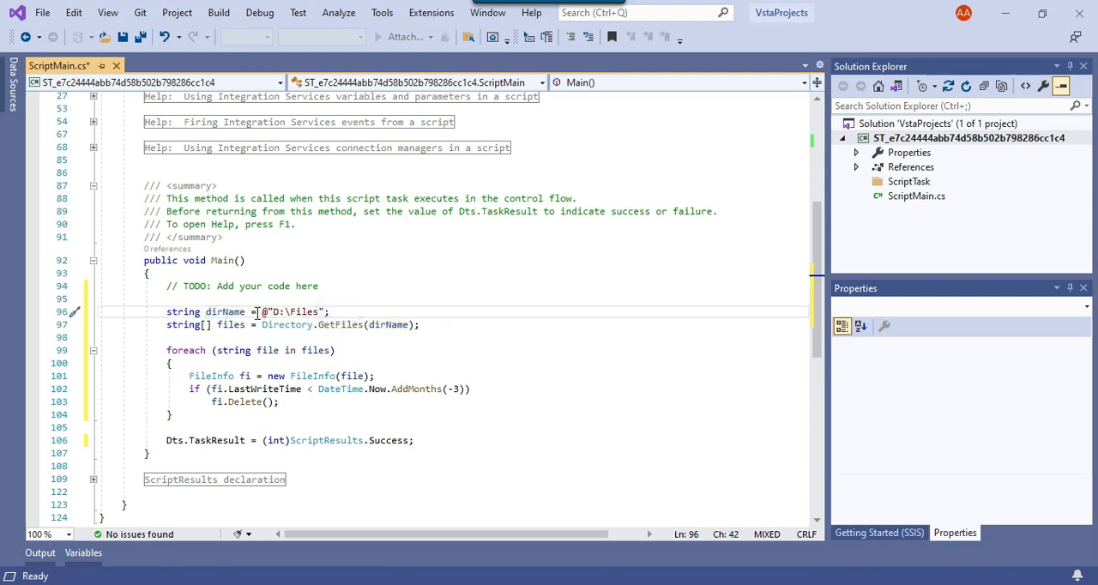
double_click(224, 311)
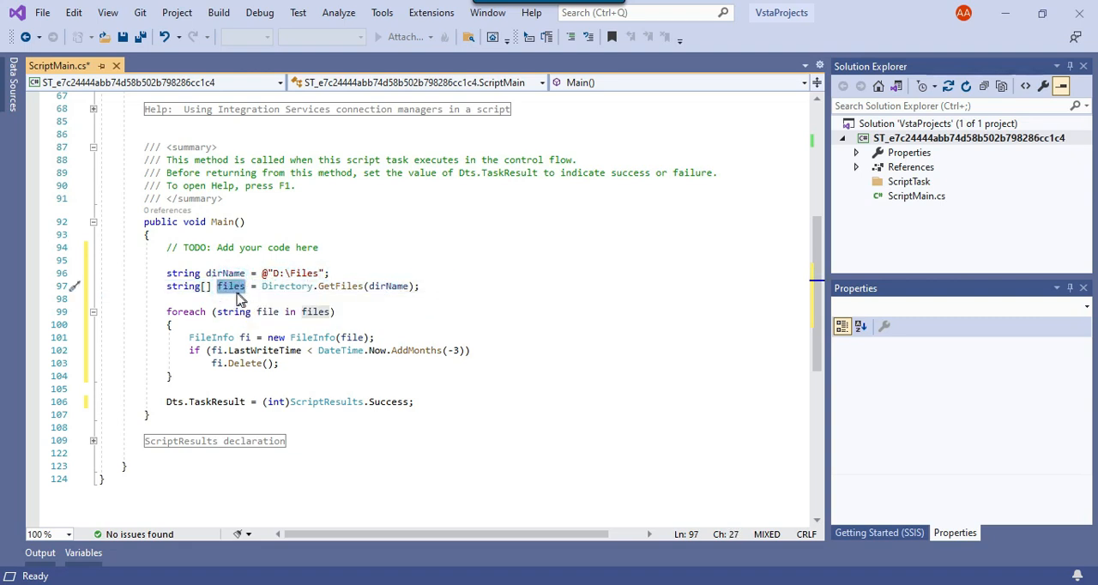
scroll("down", 3)
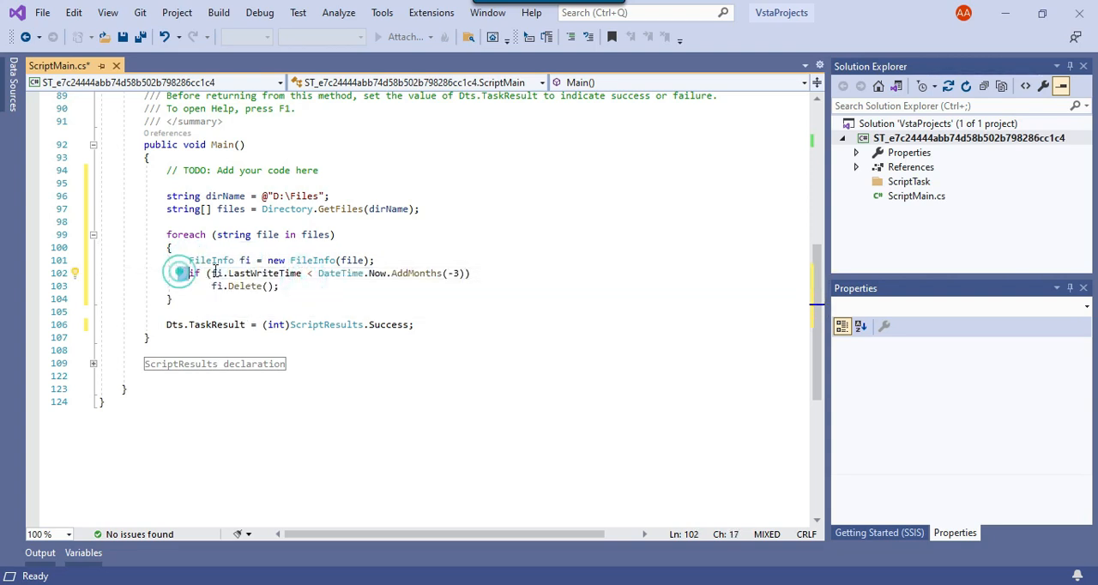
left_click_drag(186, 272, 312, 273)
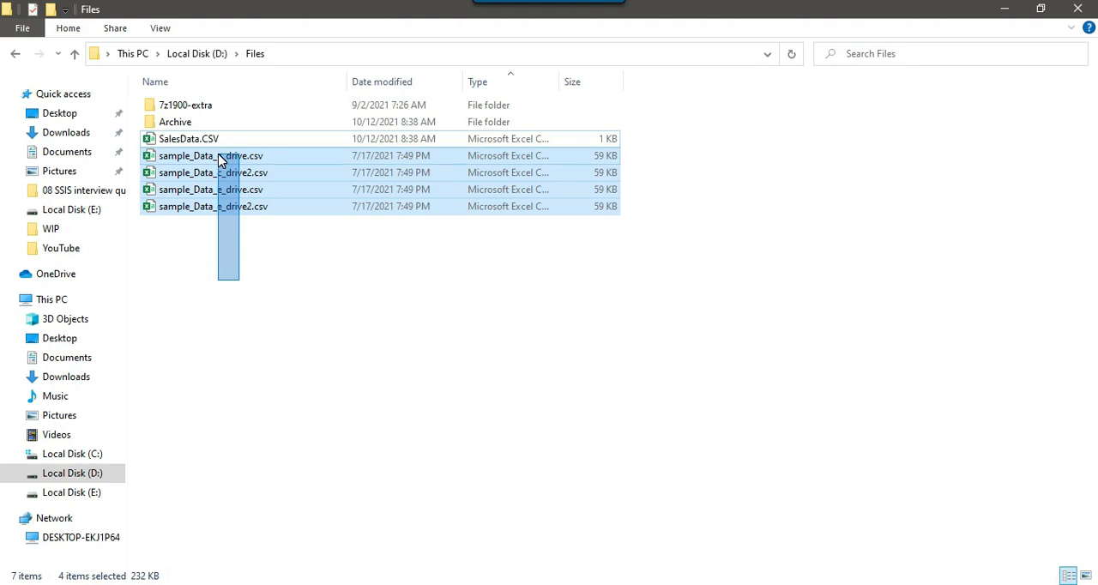
left_click(188, 138)
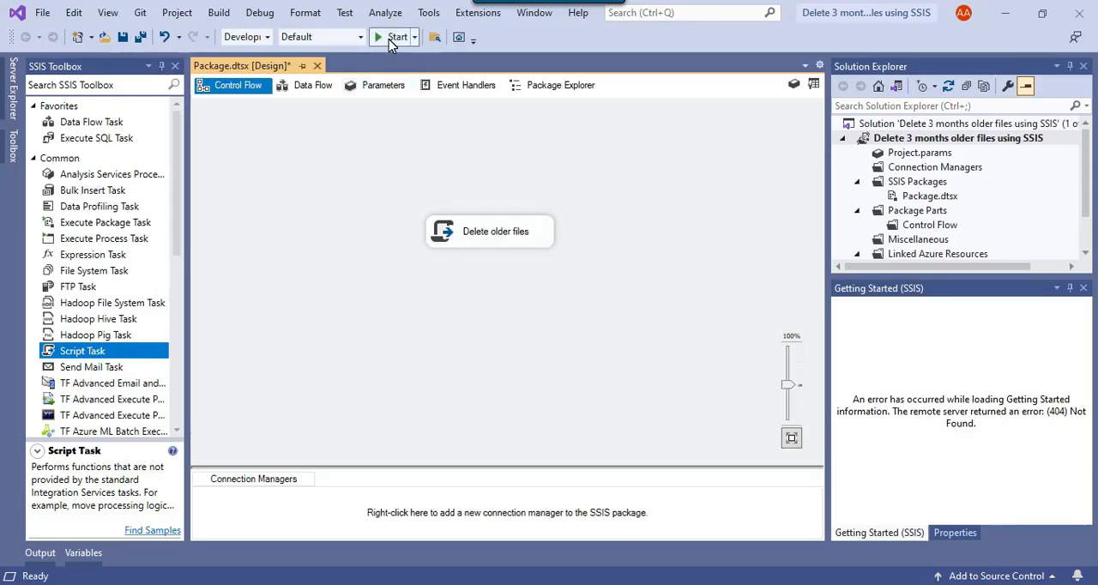
Step: Start the package to delete files older than three months from D:\Files
left_click(386, 36)
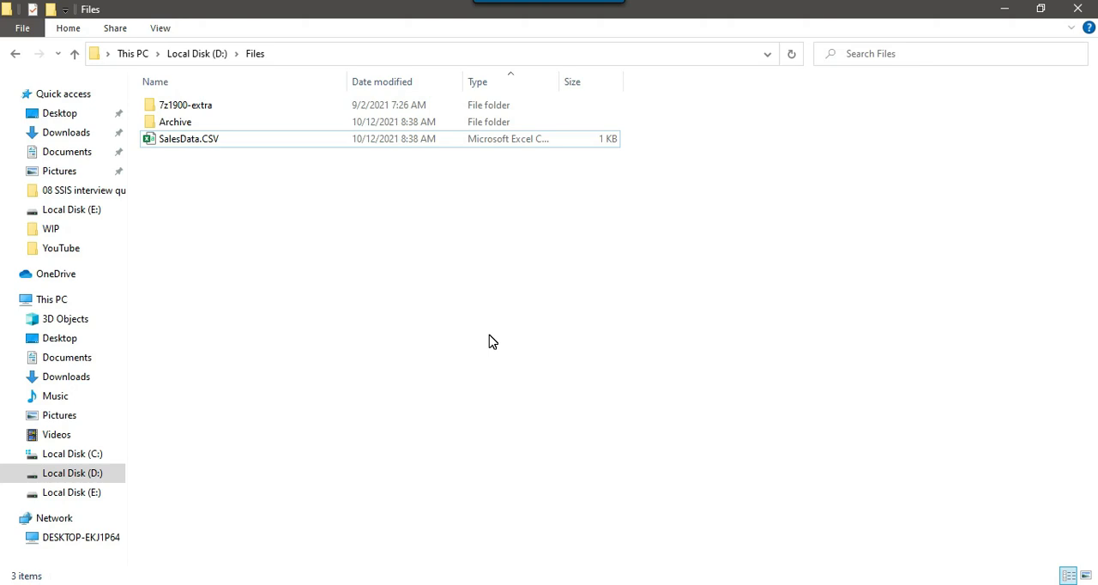
mouse_move(611, 359)
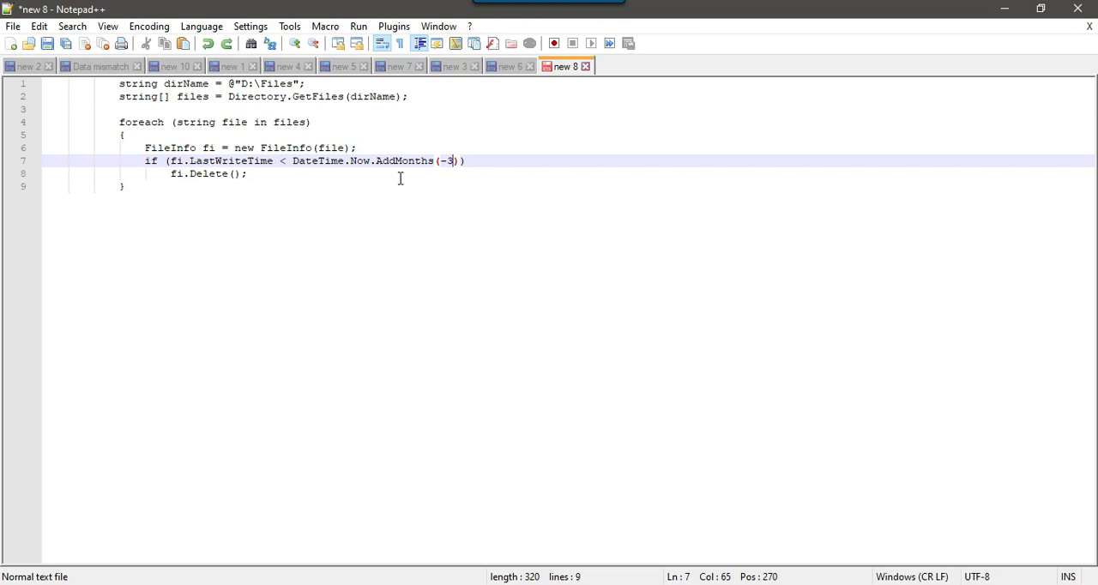
Step: Select the 3 in AddMonths(-3) for changing to 1, then select the whole snippet
double_click(452, 161)
type("1")
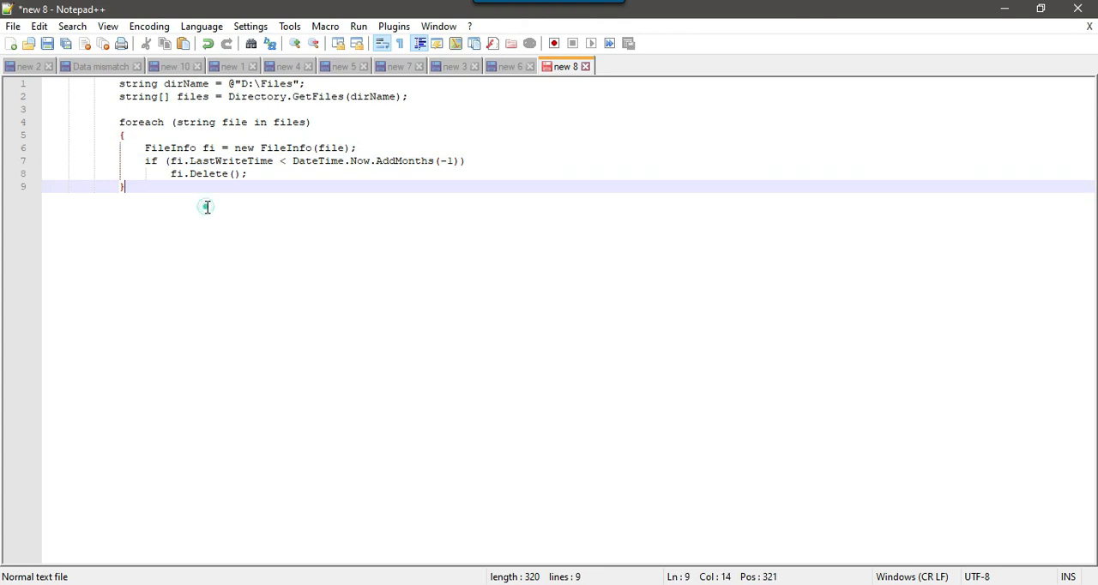
key("ctrl+a")
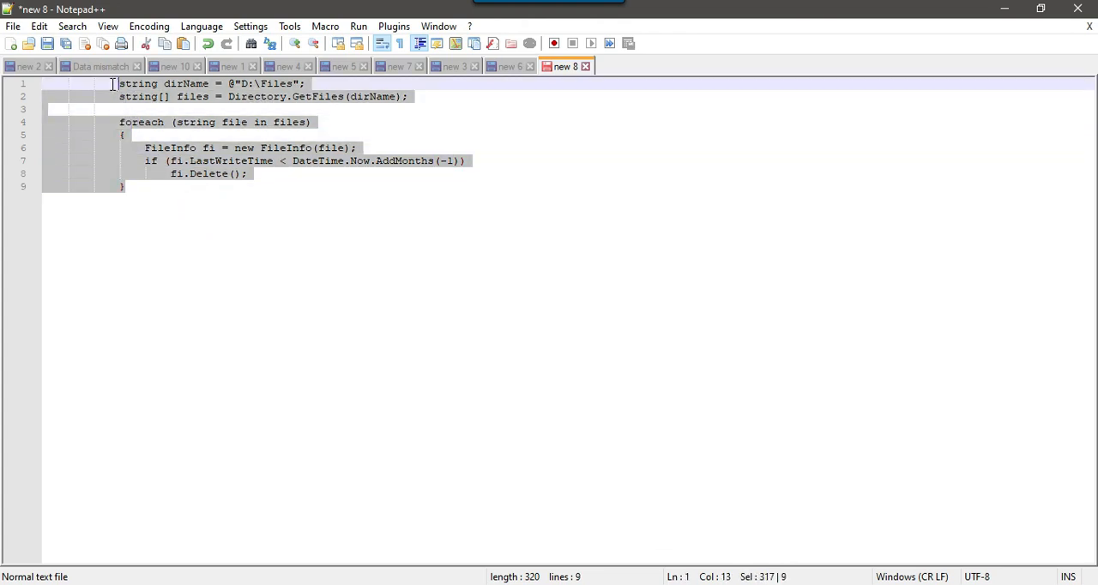